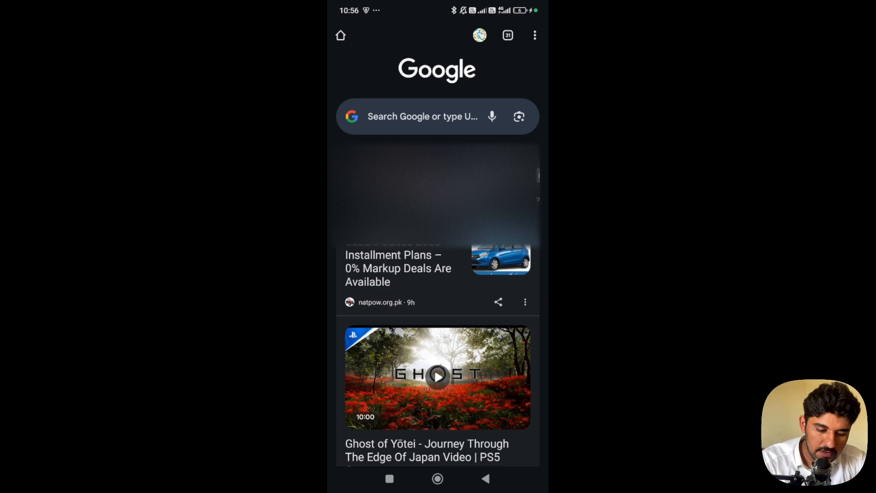
Step: Reach Chrome's Settings page from the new tab page via the three-dot menu
{"action": "left_click", "coordinate": [534, 36]}
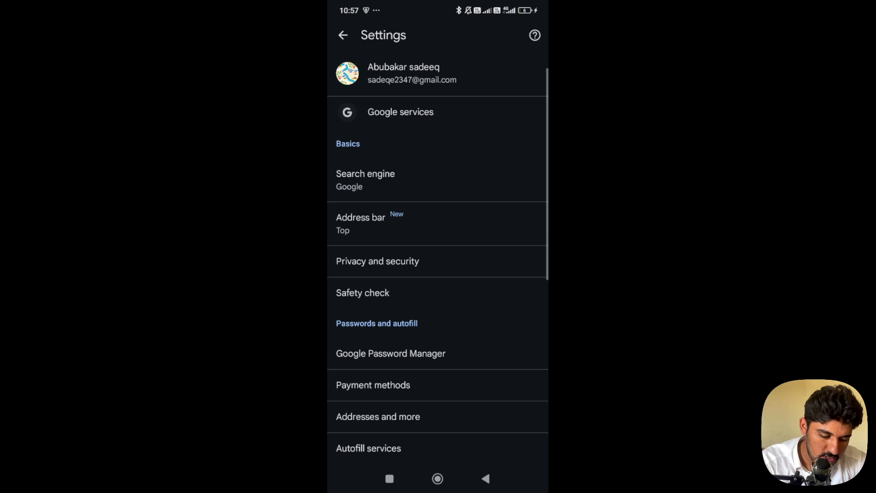
Step: Scroll Settings to reach Google Password Manager and its 85-entry searchable password list
{"action": "scroll", "scroll_direction": "down", "scroll_amount": 3}
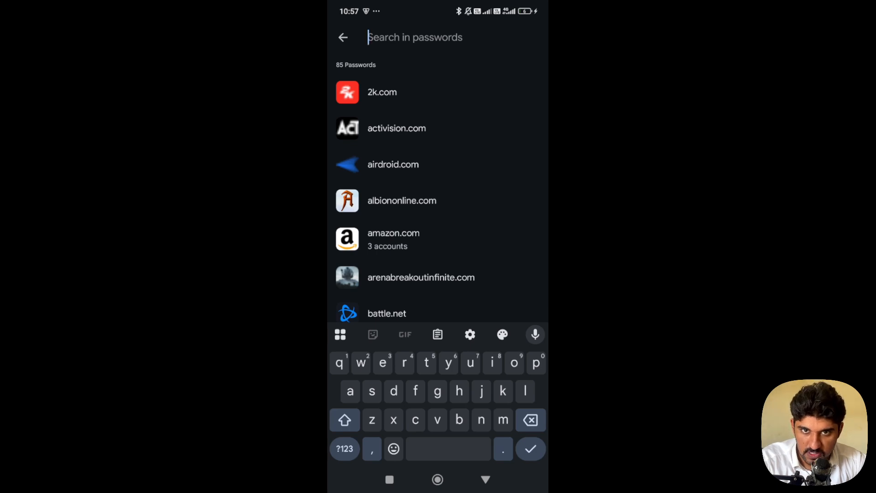
Step: Search the saved passwords for 'mic' and open the live.com entry
{"action": "type", "text": "m"}
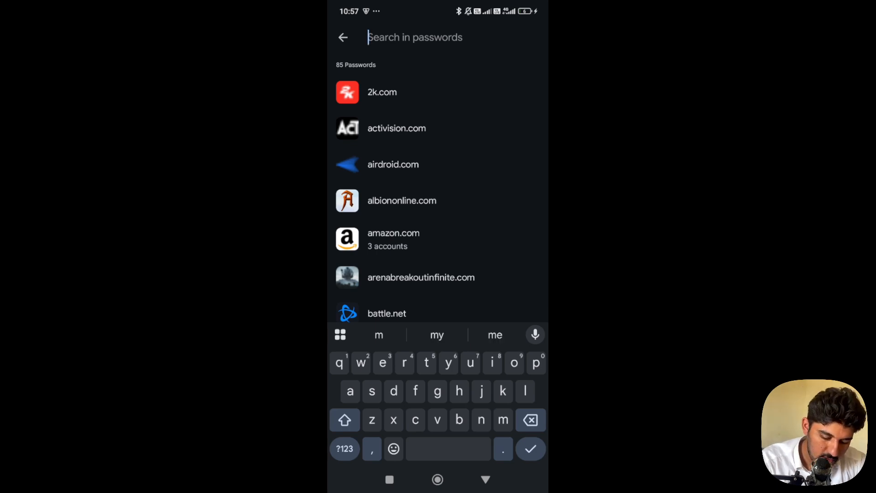
{"action": "type", "text": "mic"}
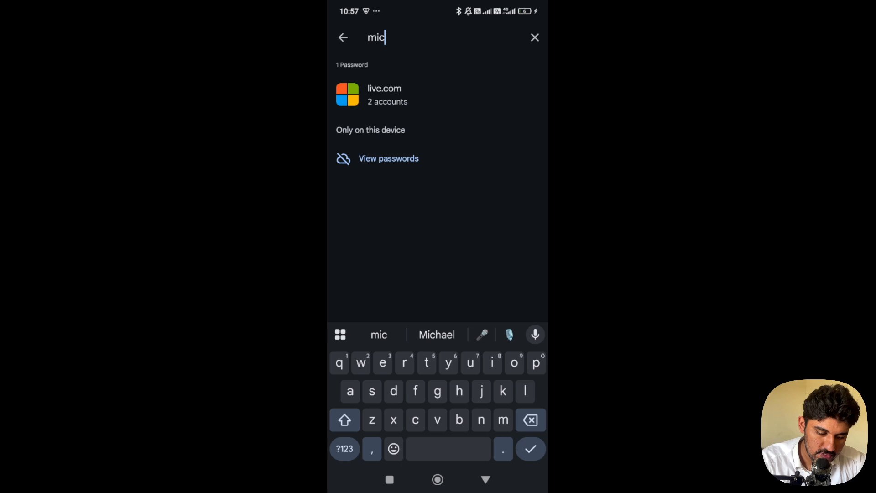
{"action": "left_click", "coordinate": [388, 158]}
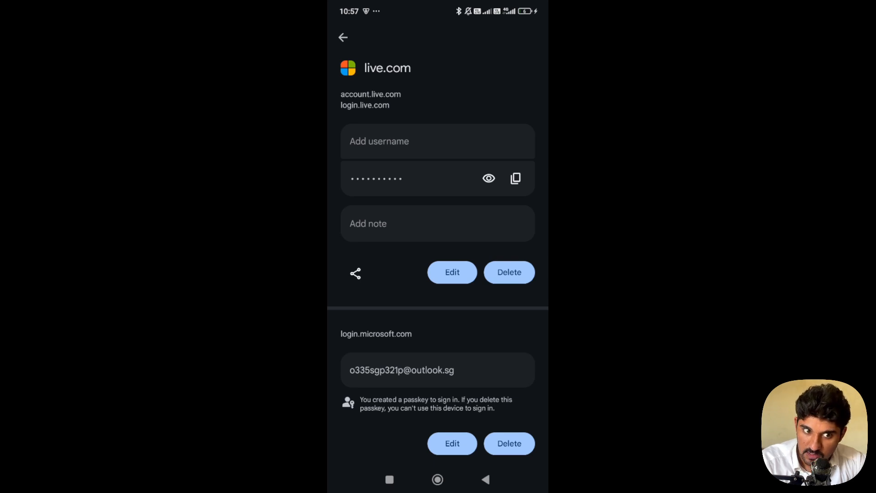
Step: Delete the live.com passkey, confirm it, and return to the phone's home screen
{"action": "left_click", "coordinate": [509, 272]}
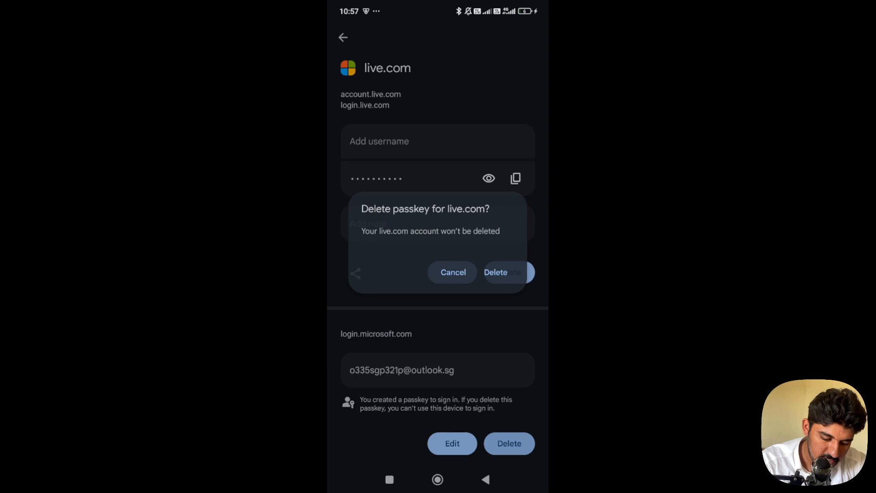
{"action": "left_click", "coordinate": [452, 272]}
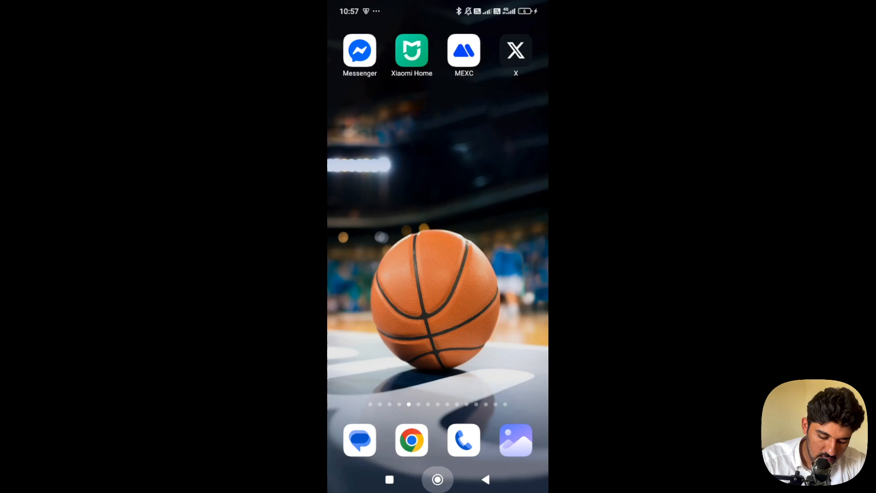
{"action": "scroll", "scroll_direction": "left", "scroll_amount": 3}
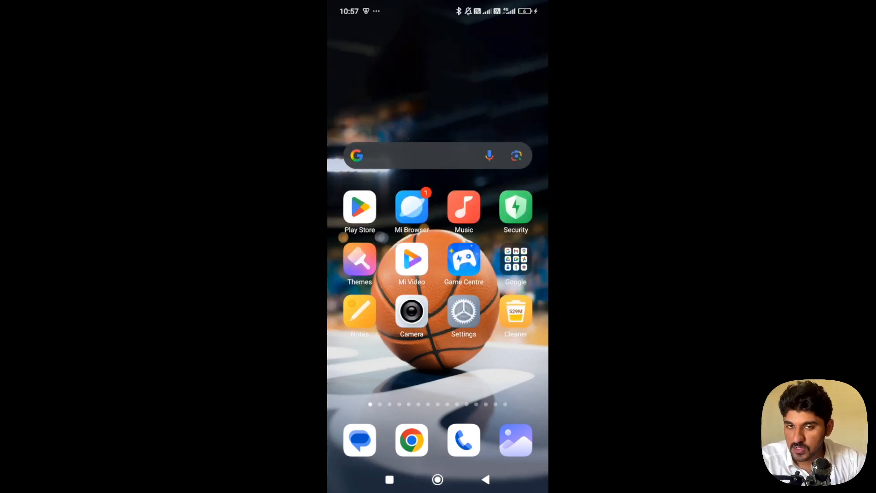